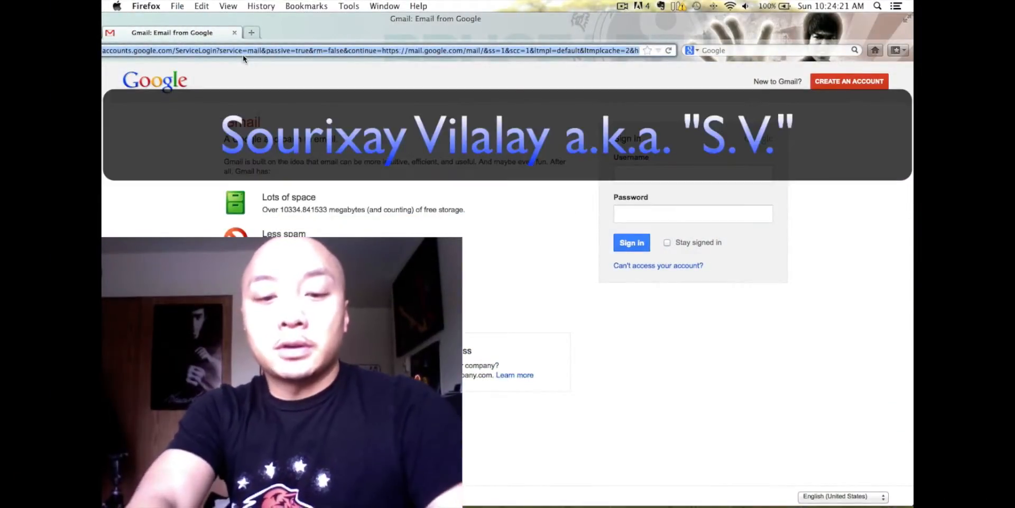
# Start creating a new Google account from the Gmail sign-in page
pyautogui.click(381, 51)
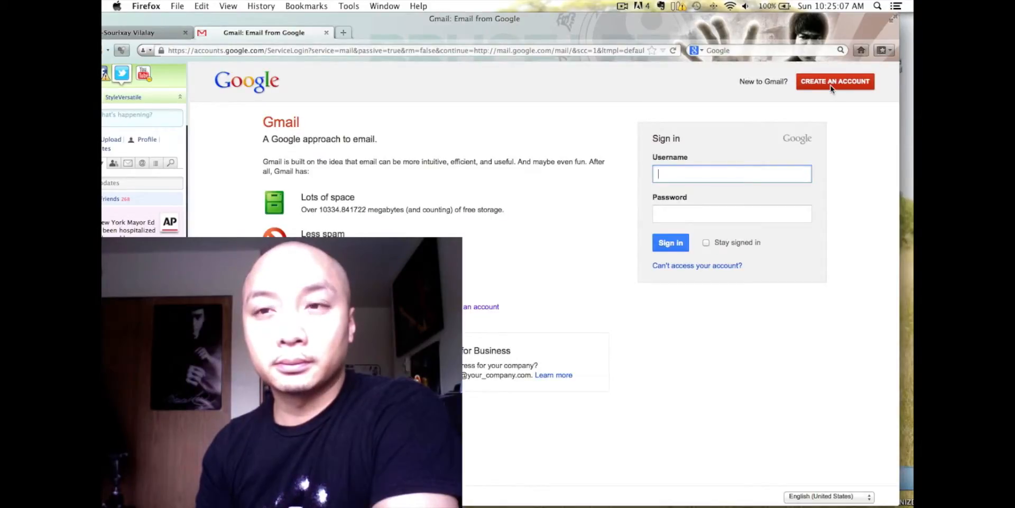
pyautogui.click(836, 81)
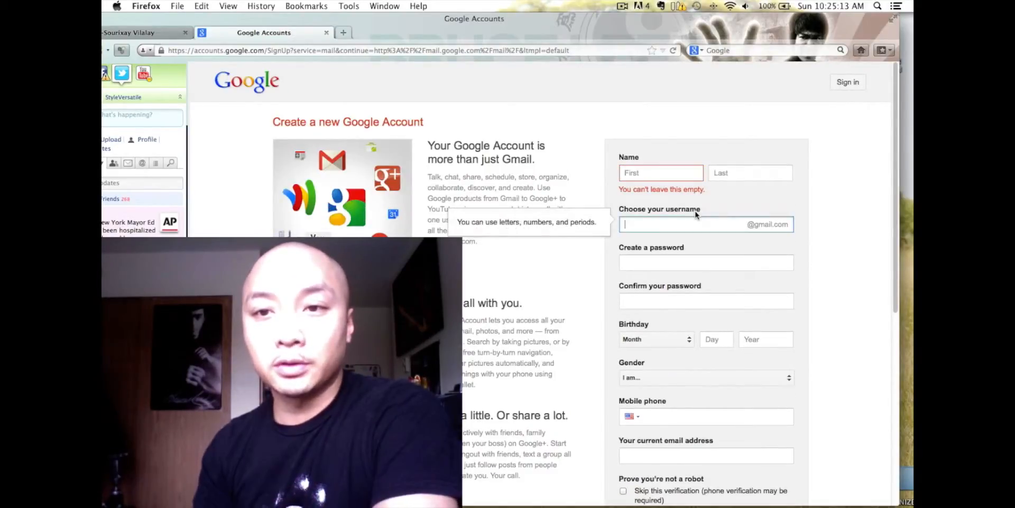
pyautogui.click(661, 173)
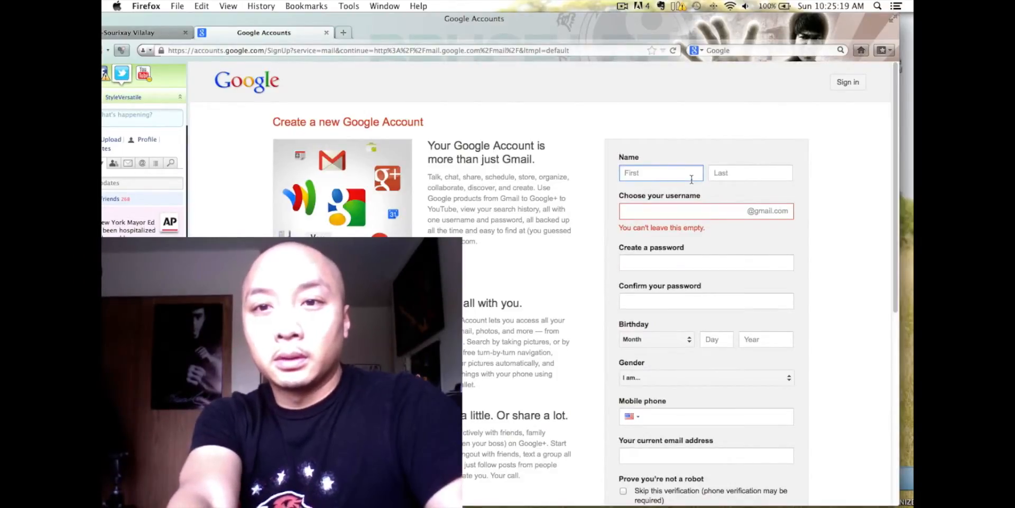
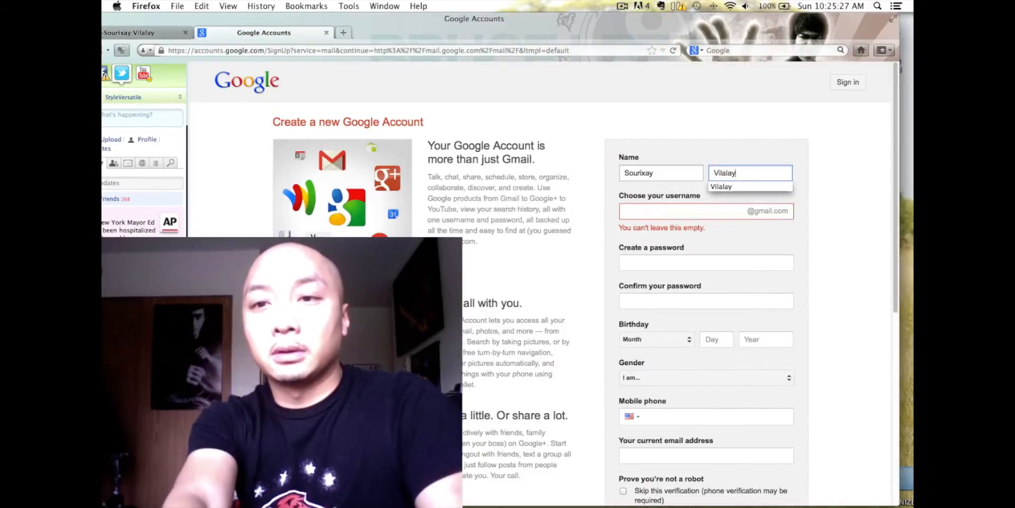
pyautogui.click(705, 211)
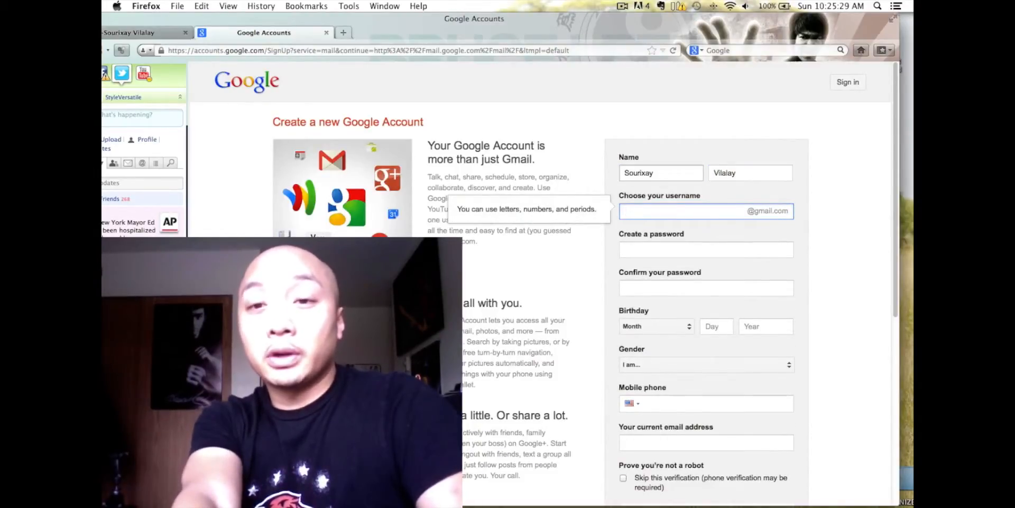
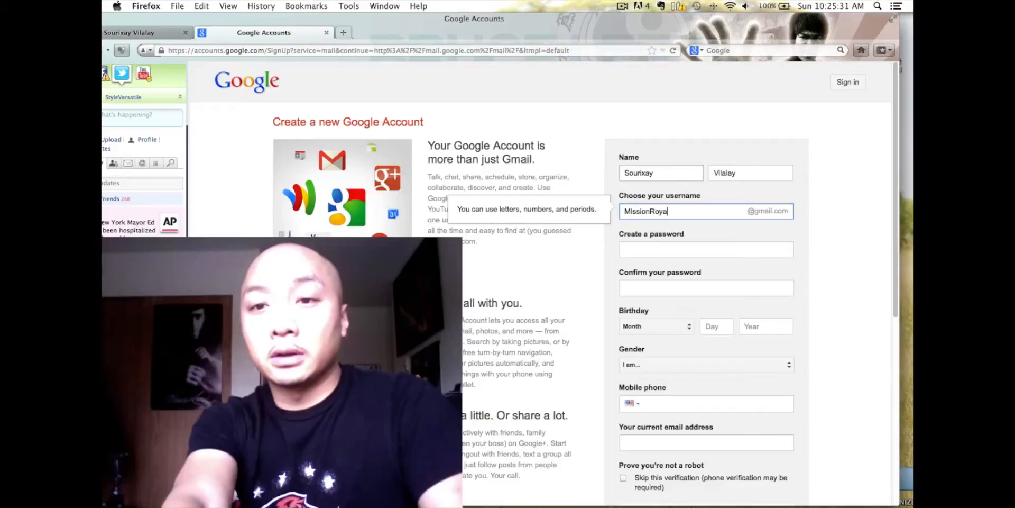
pyautogui.click(706, 249)
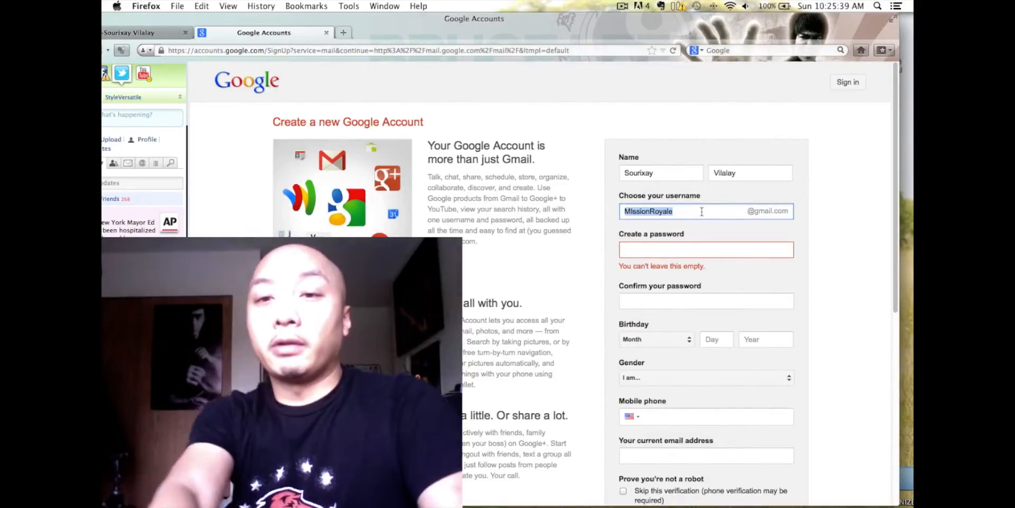
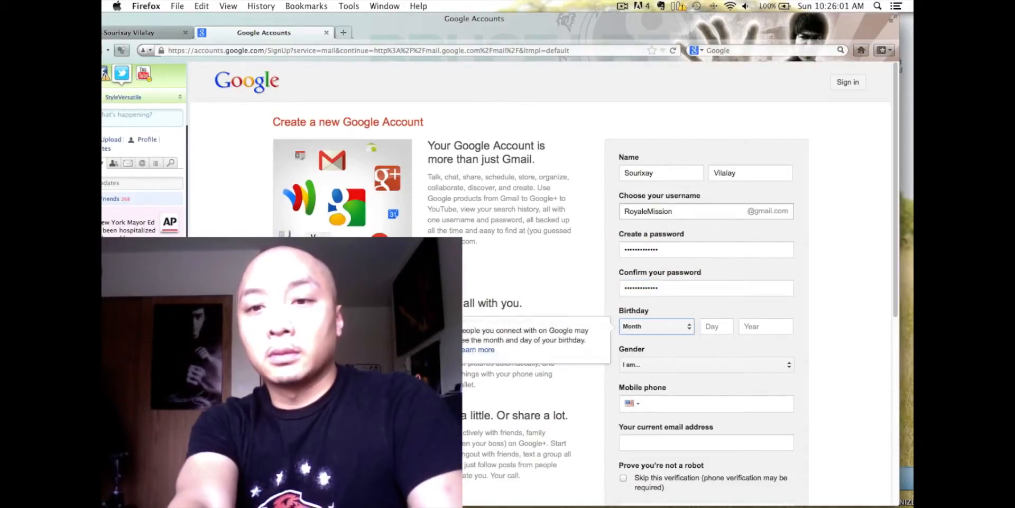
pyautogui.click(656, 326)
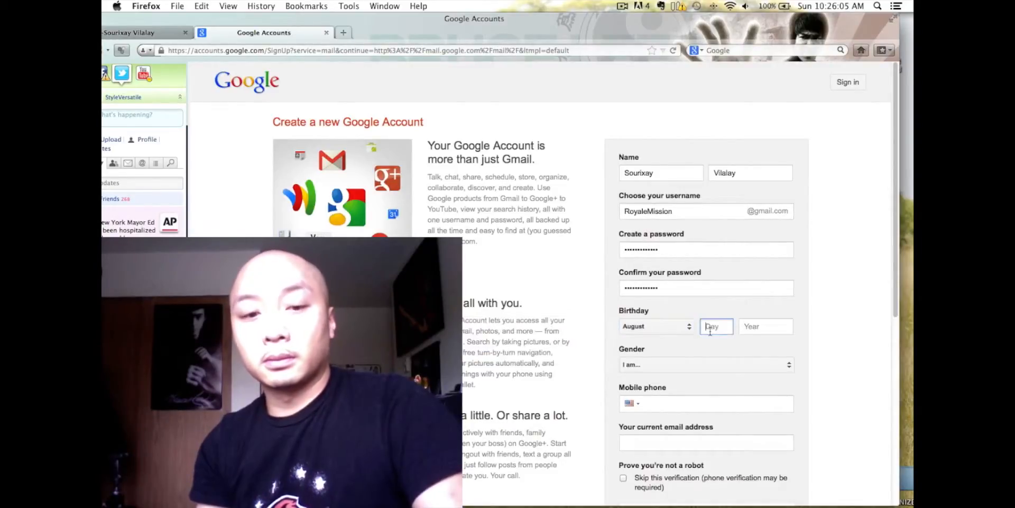
pyautogui.write('2')
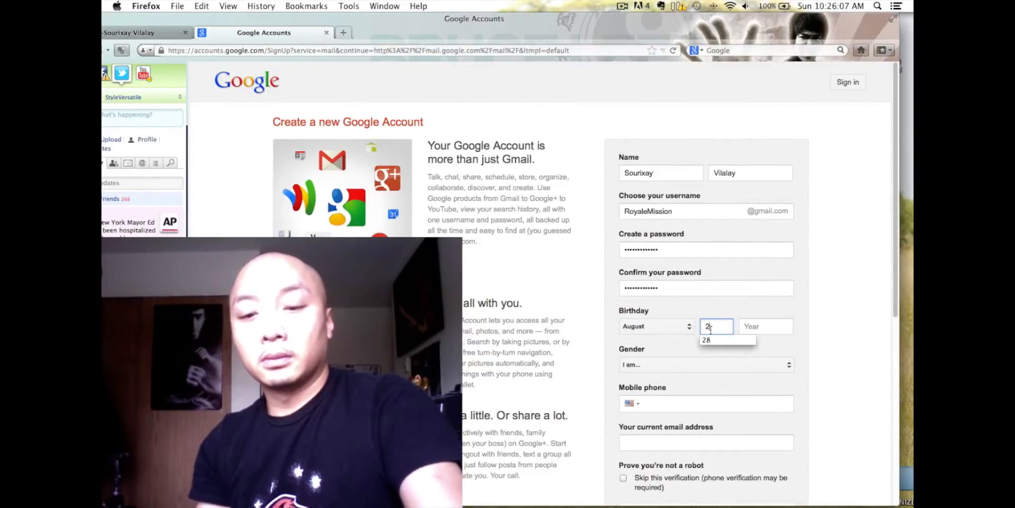
pyautogui.click(766, 326)
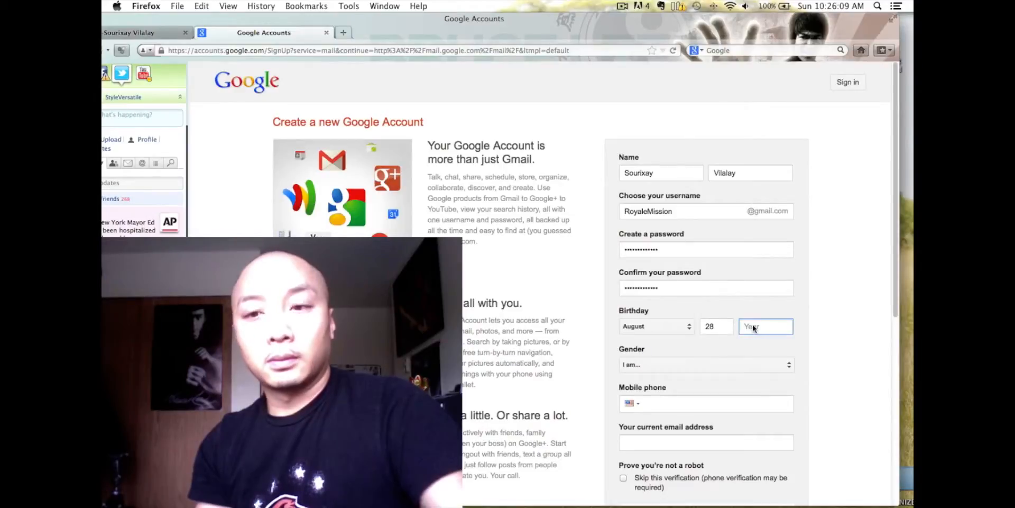
pyautogui.write('1')
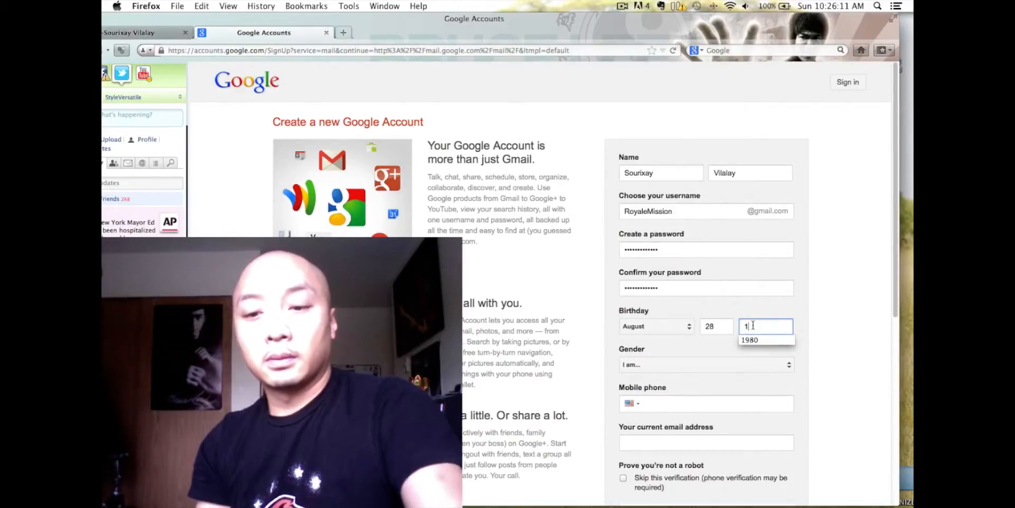
pyautogui.write('980')
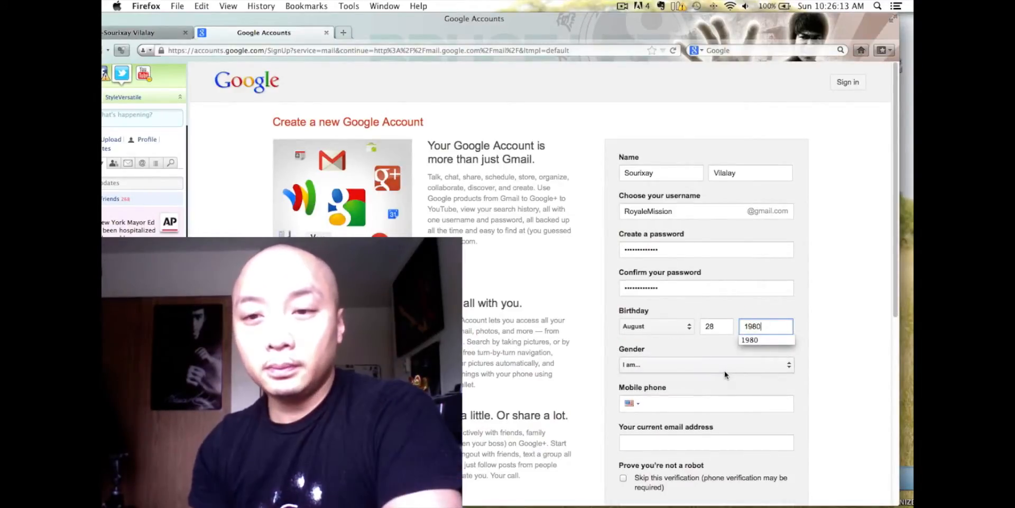
# Set the gender to Other and move to the mobile phone field
pyautogui.click(706, 363)
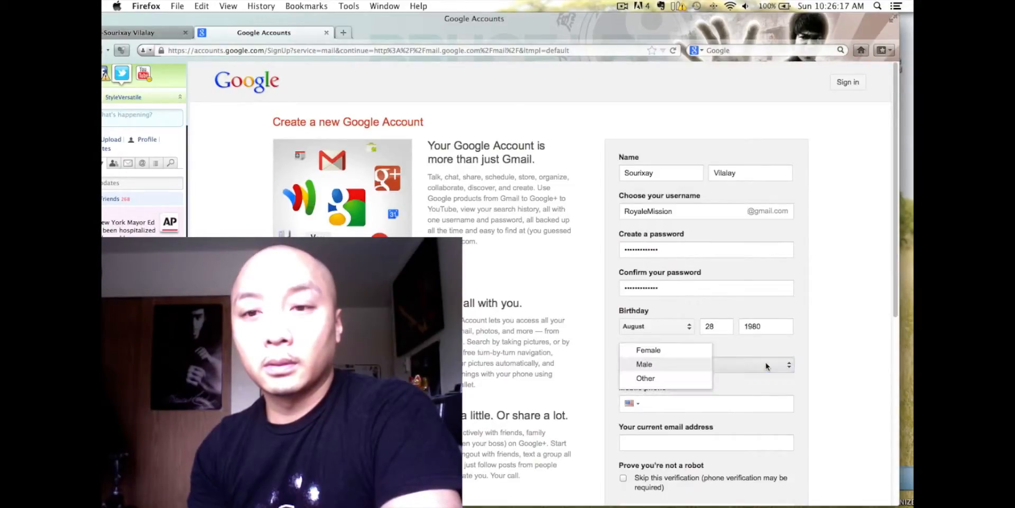
pyautogui.click(645, 377)
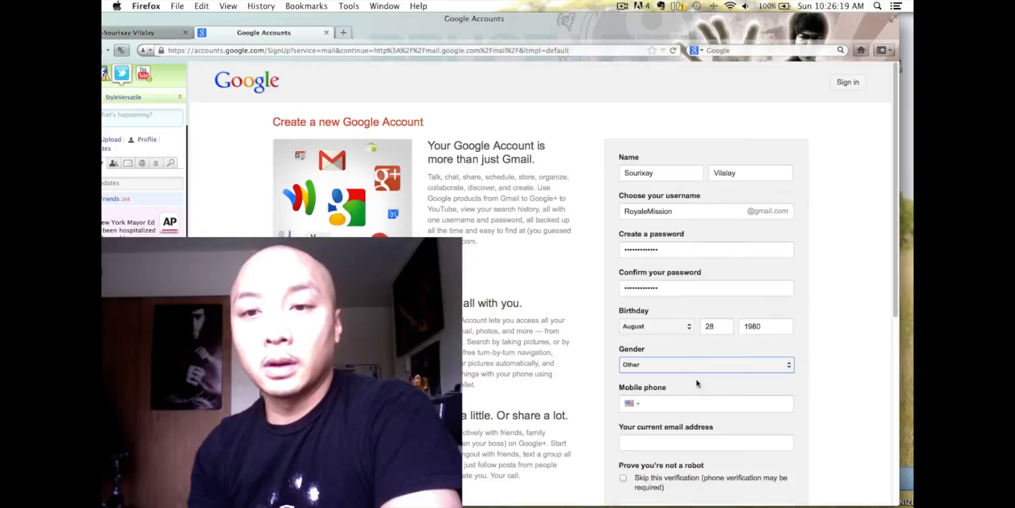
pyautogui.click(712, 401)
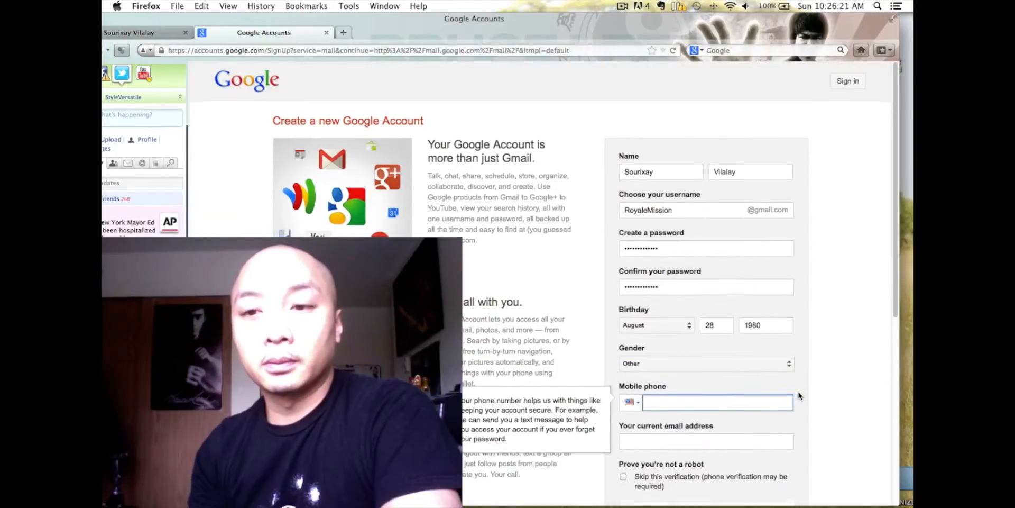
pyautogui.scroll(-3)
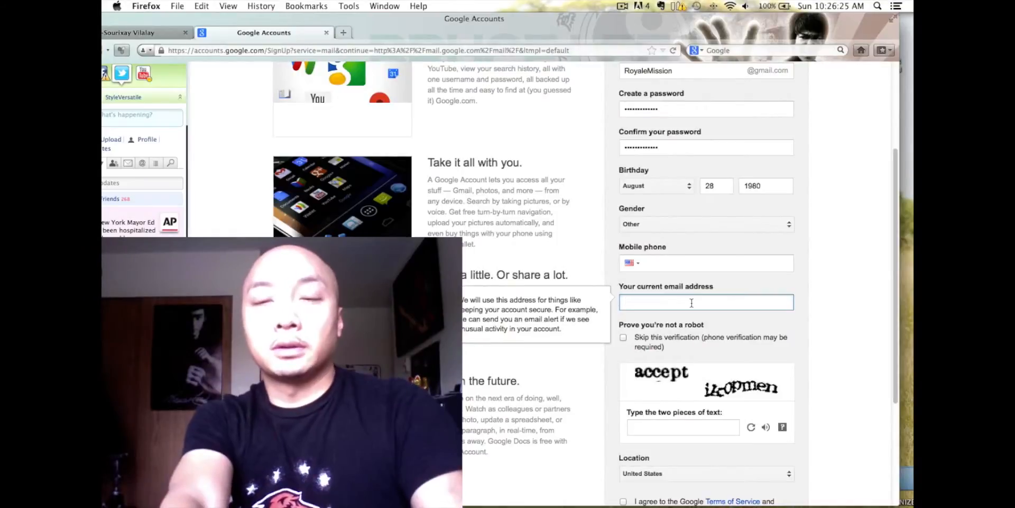
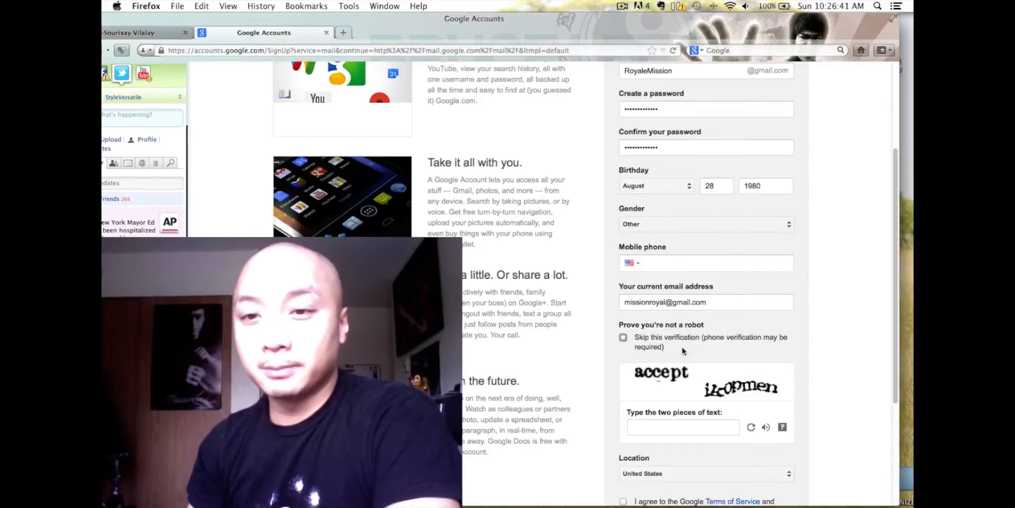
# Answer the two-word captcha ('accept ikopmen') and agree to the Terms of Service
pyautogui.scroll(-3)
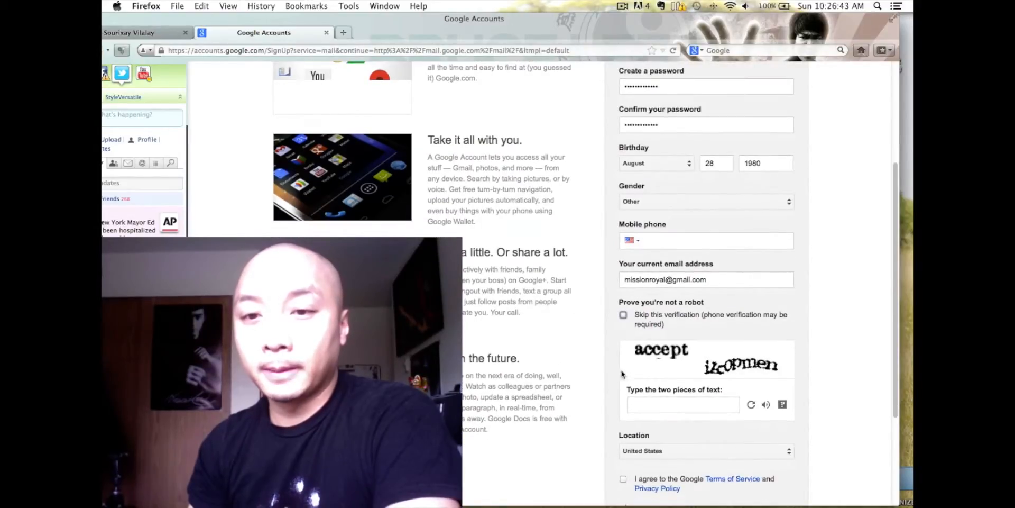
pyautogui.click(683, 404)
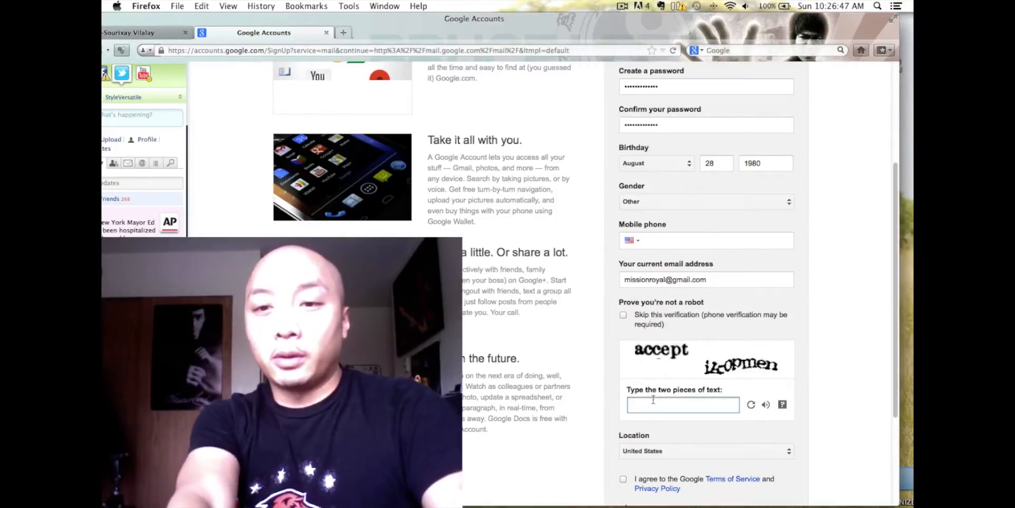
pyautogui.write('accept')
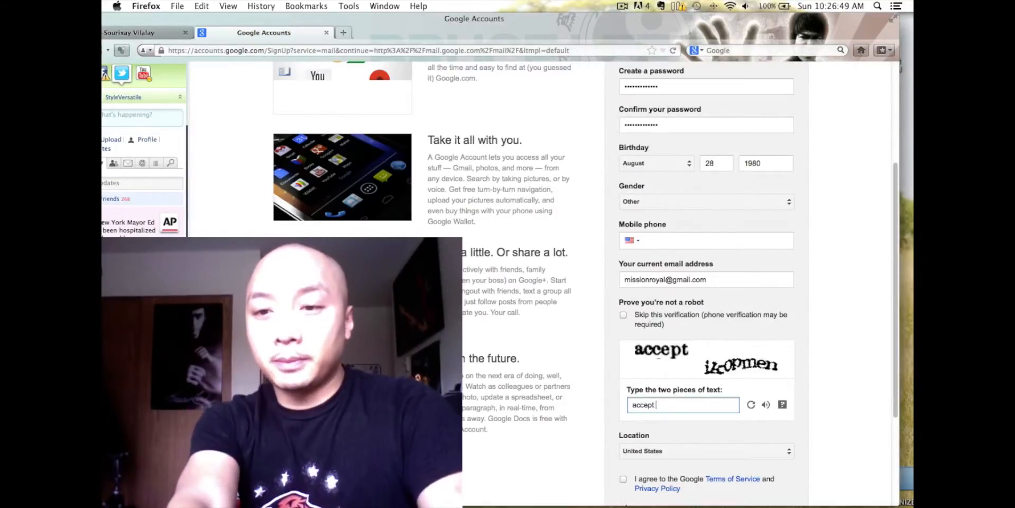
pyautogui.write('iko')
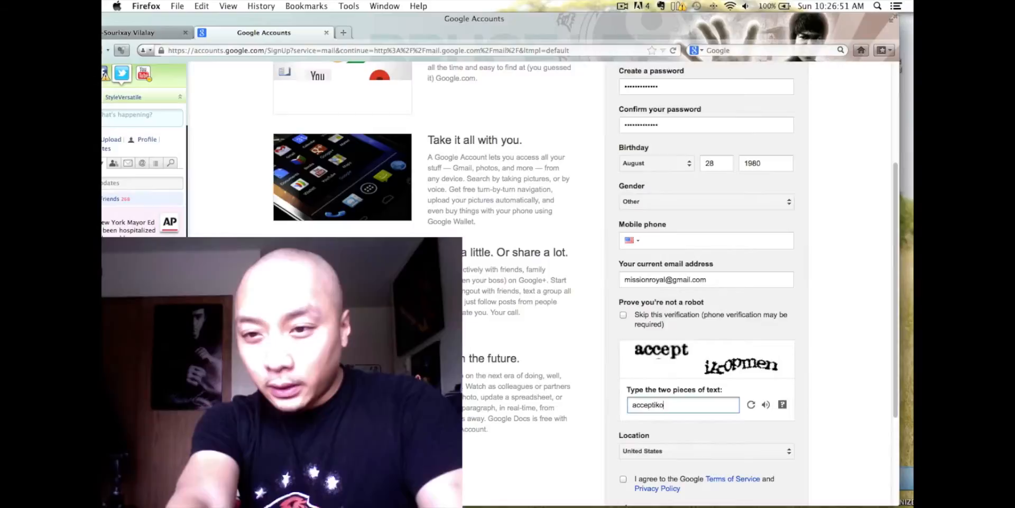
pyautogui.write('pmen')
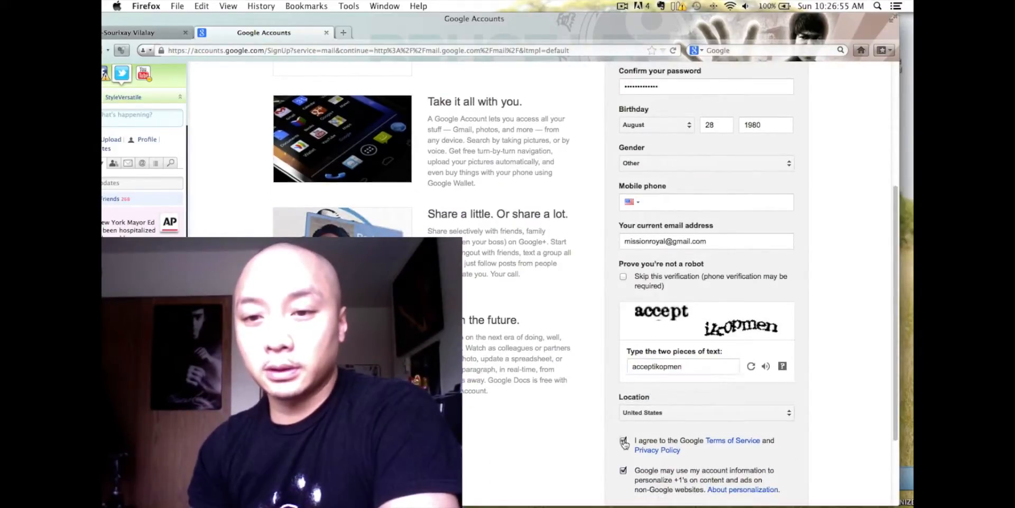
pyautogui.click(623, 442)
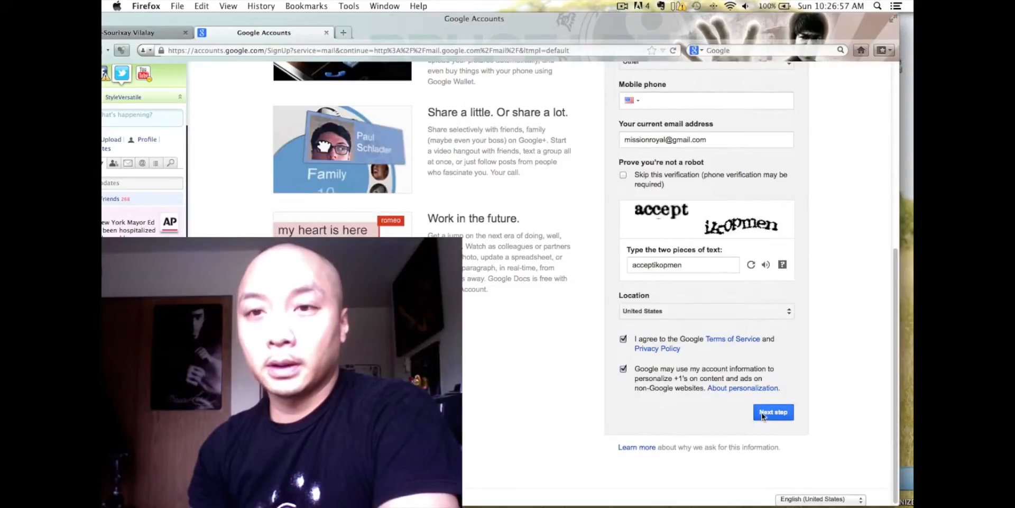
# Submit the signup form and enter the phone number for a text-message verification code
pyautogui.click(773, 412)
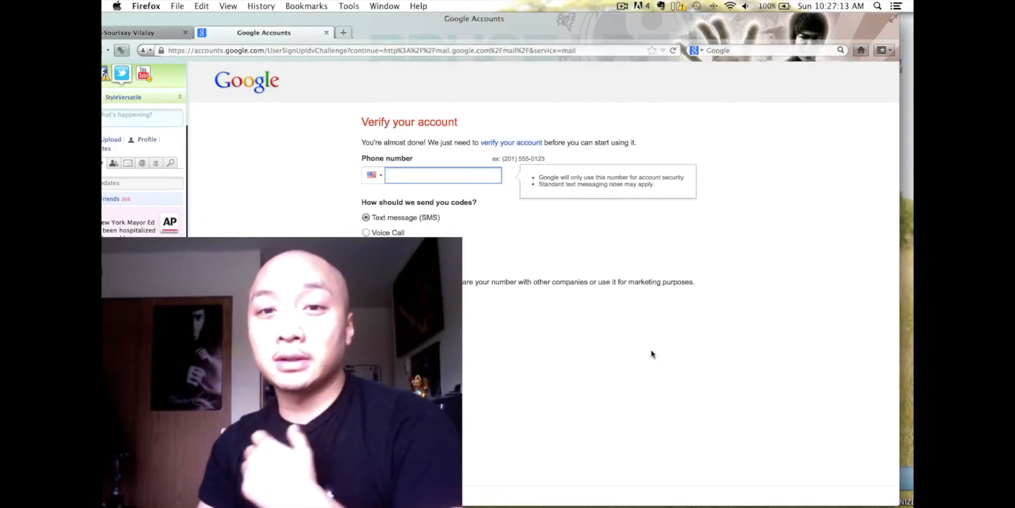
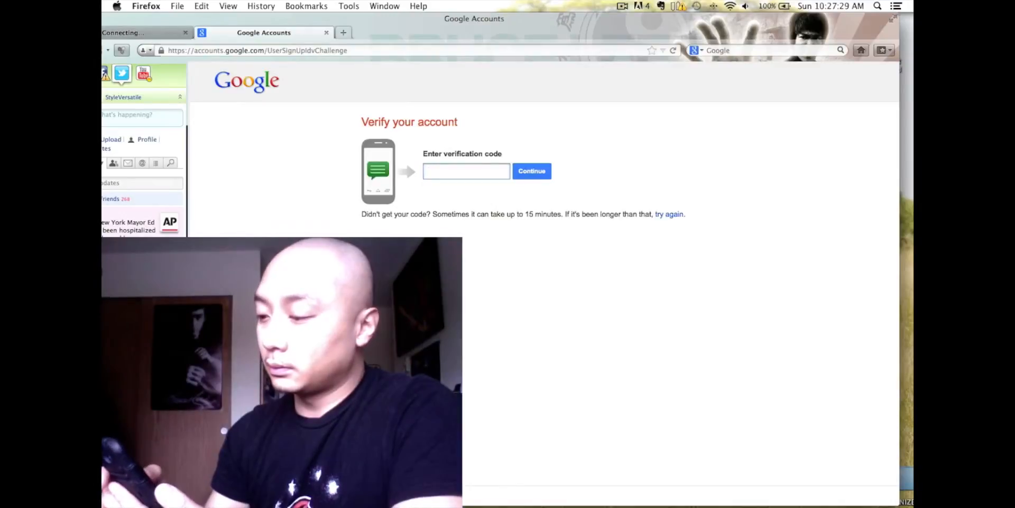
# Enter the SMS verification code and continue so the account starts processing
pyautogui.click(464, 170)
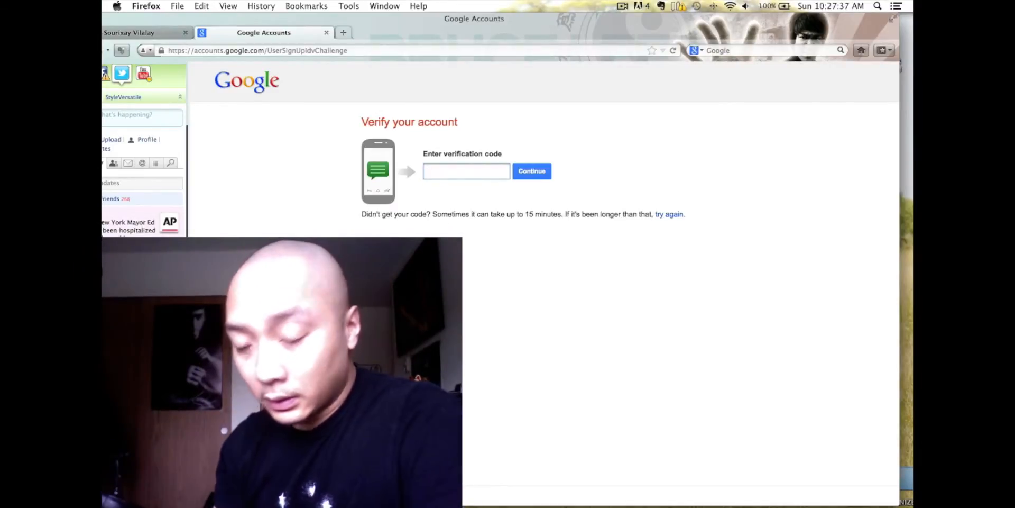
pyautogui.click(466, 171)
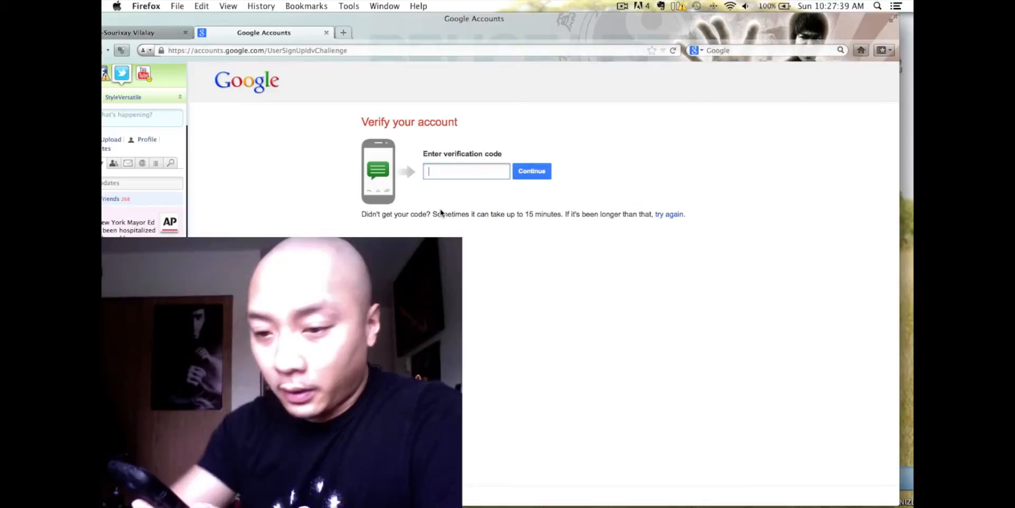
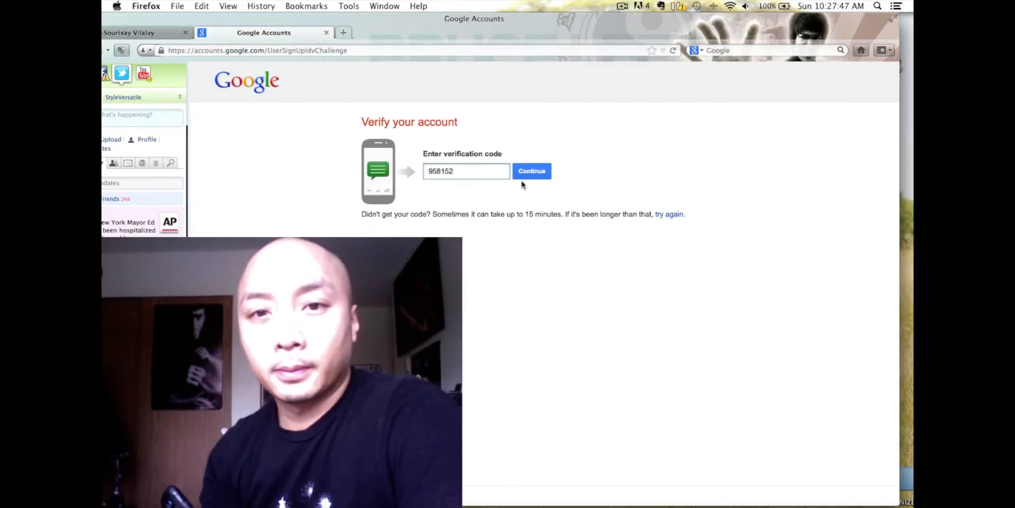
pyautogui.click(532, 170)
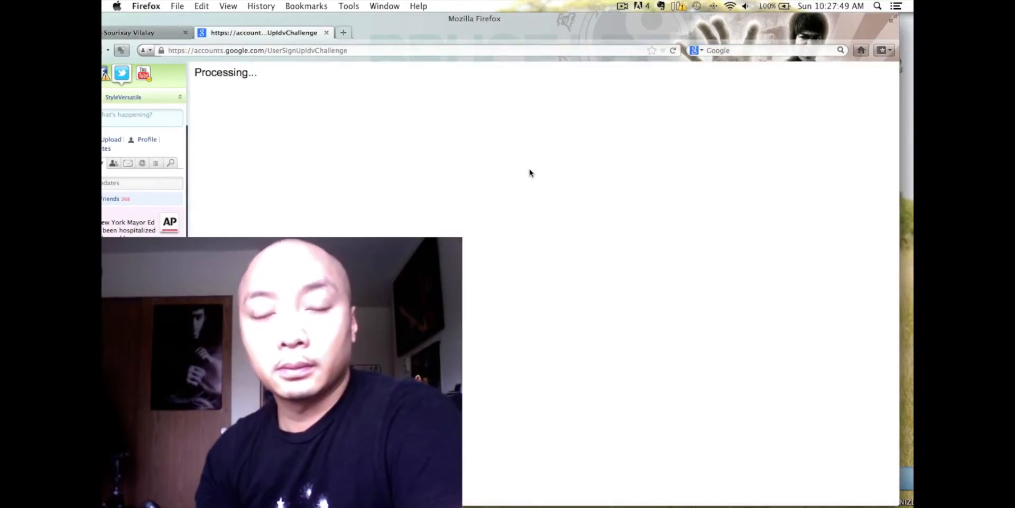